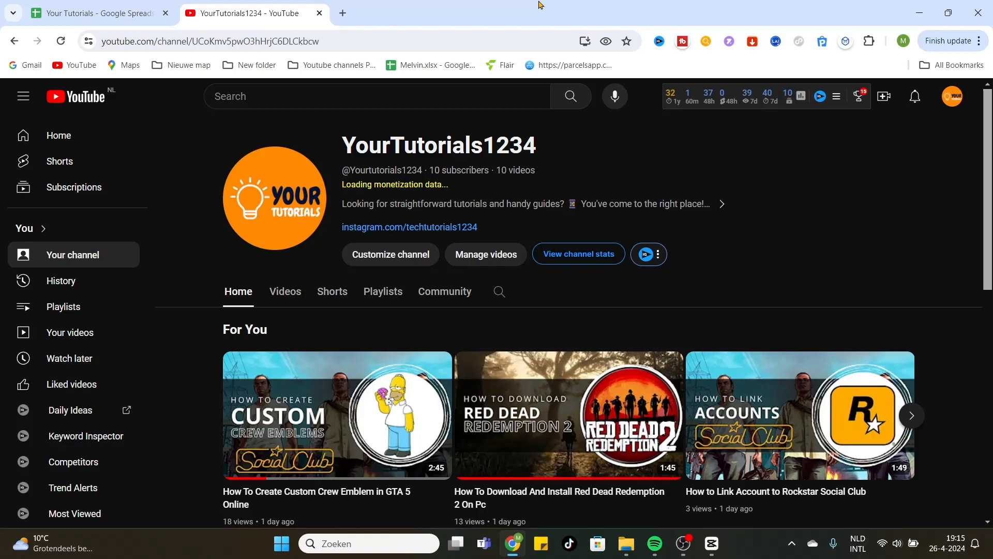
pyautogui.moveTo(580, 15)
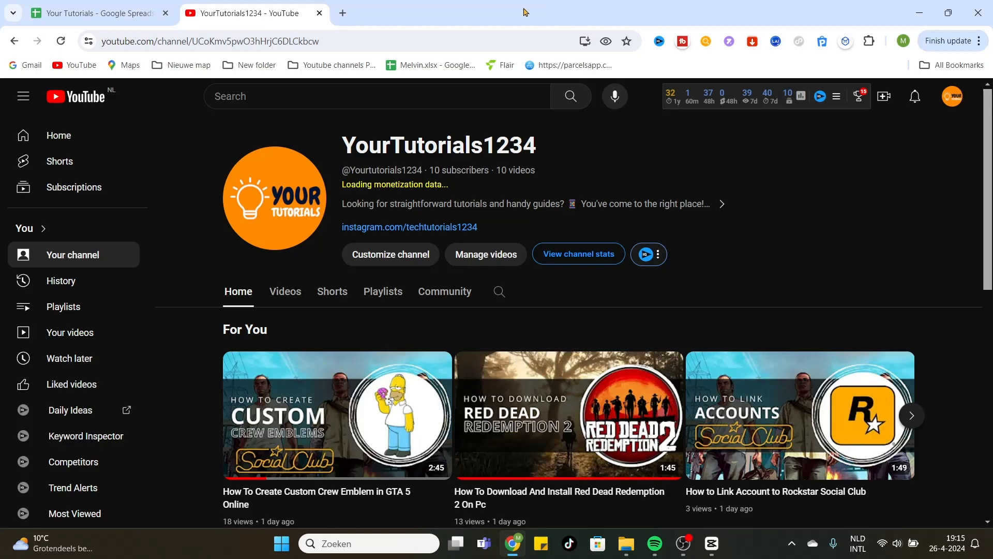
# Step: Search Google for 'Angry birds 2' in a new tab and browse the results
pyautogui.click(343, 13)
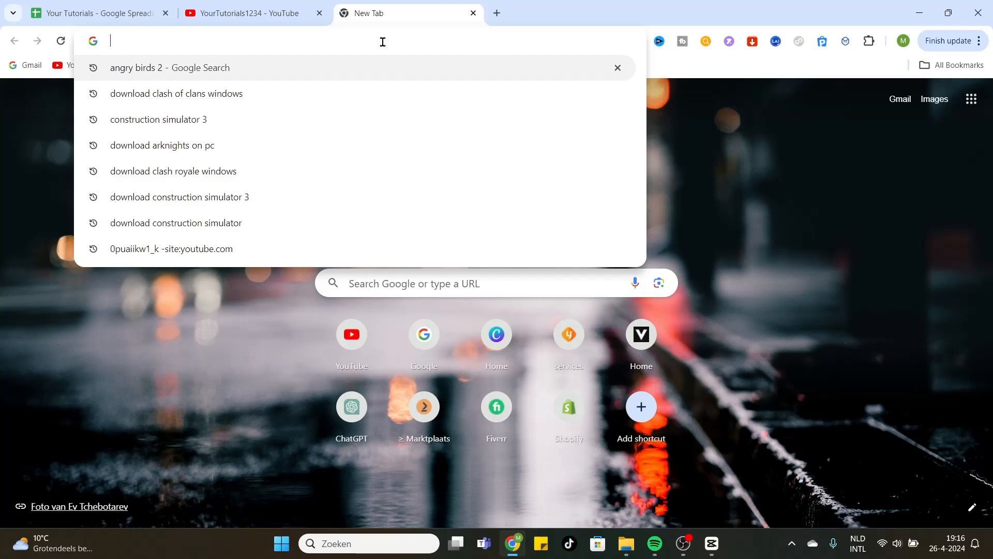
pyautogui.write('A')
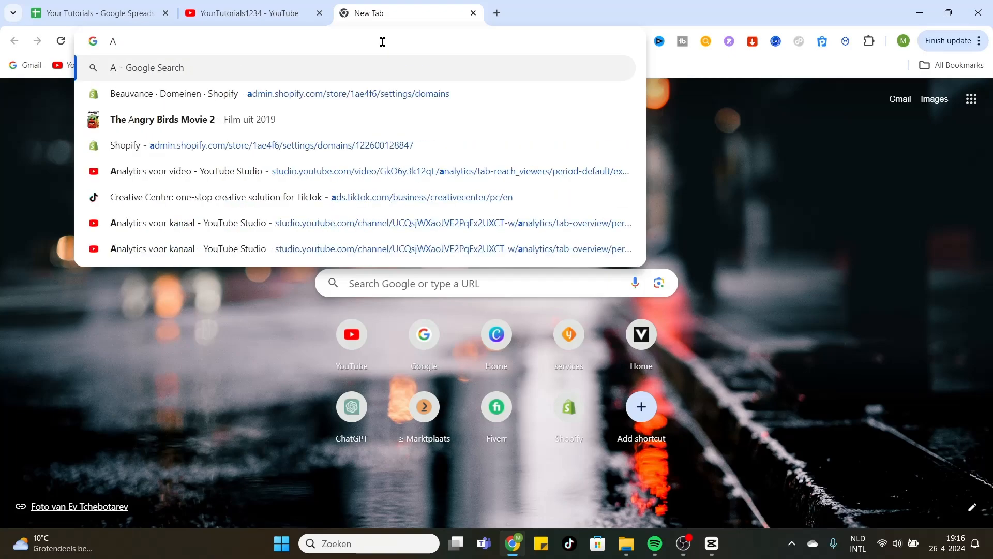
pyautogui.write('ngry birds 2')
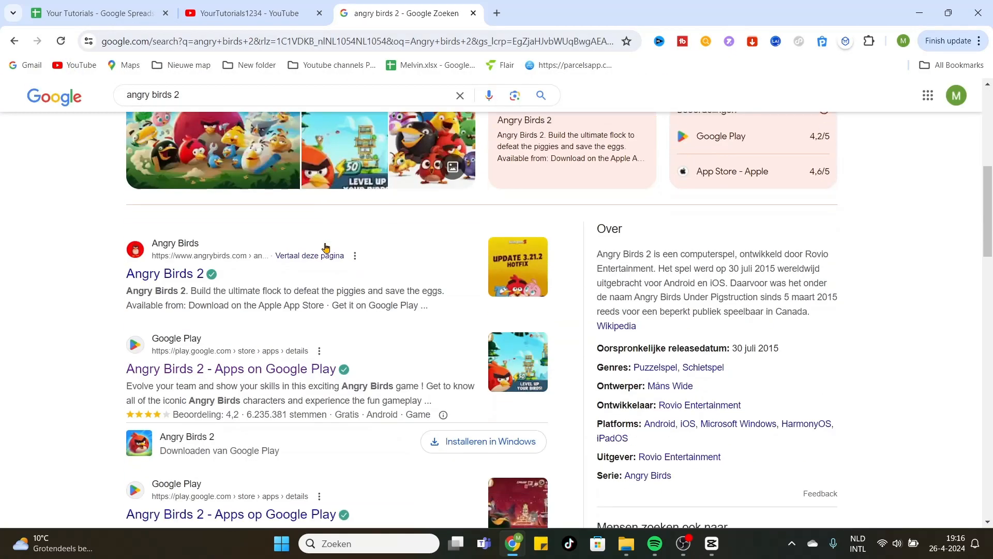
pyautogui.scroll(-3)
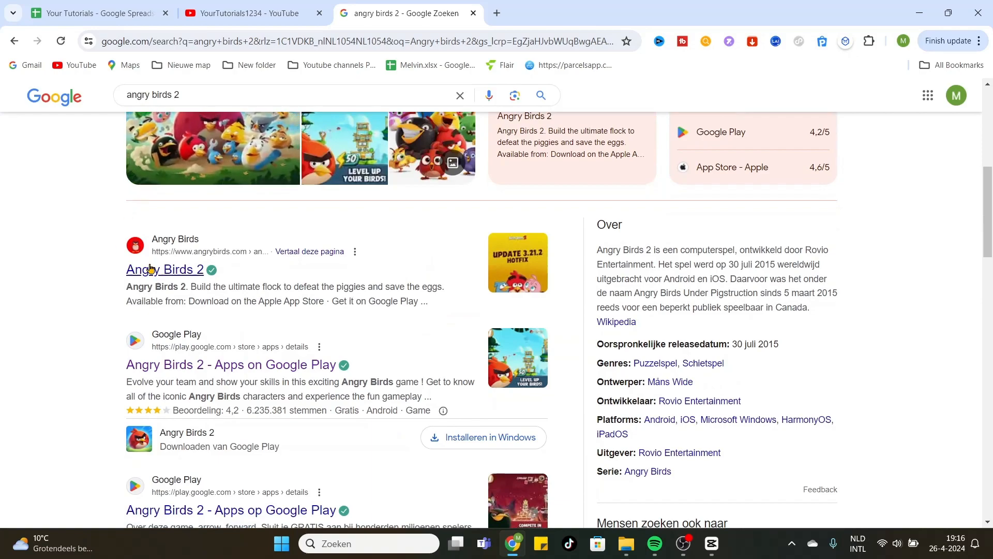